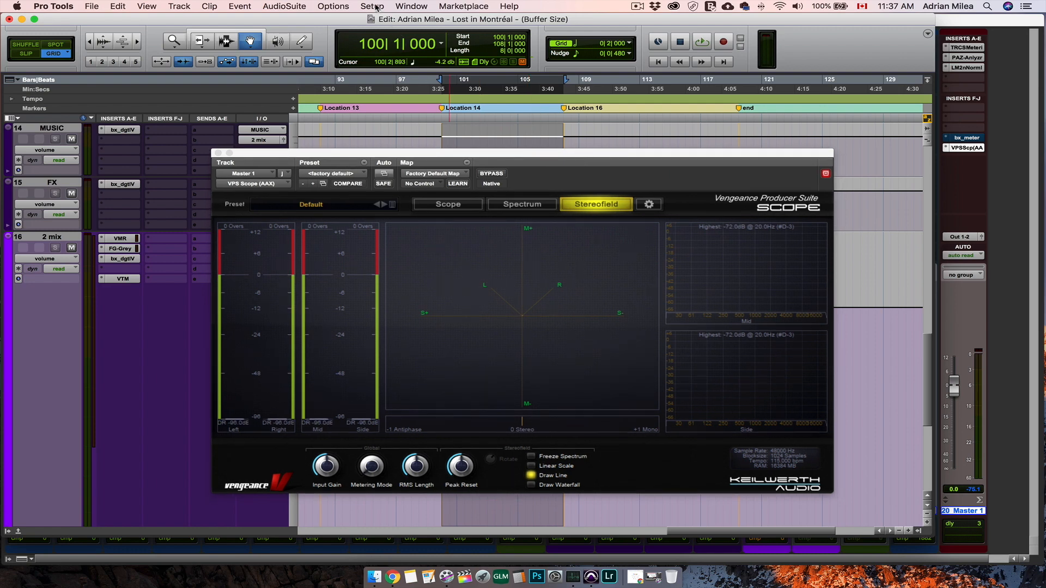
- Reach the Playback Engine dialog from the Setup menu, showing the 1024-sample buffer
left_click(371, 7)
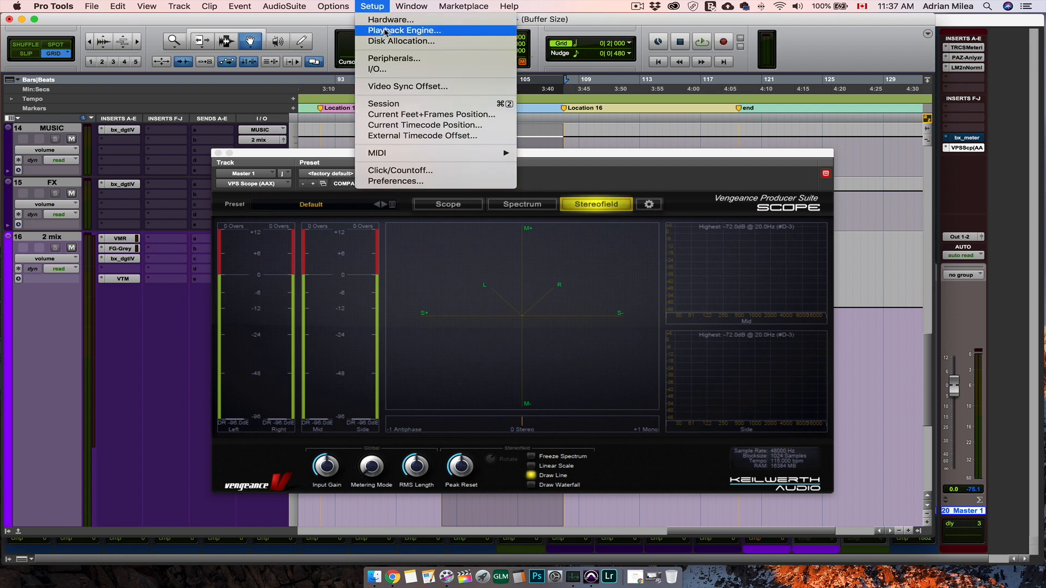
left_click(404, 31)
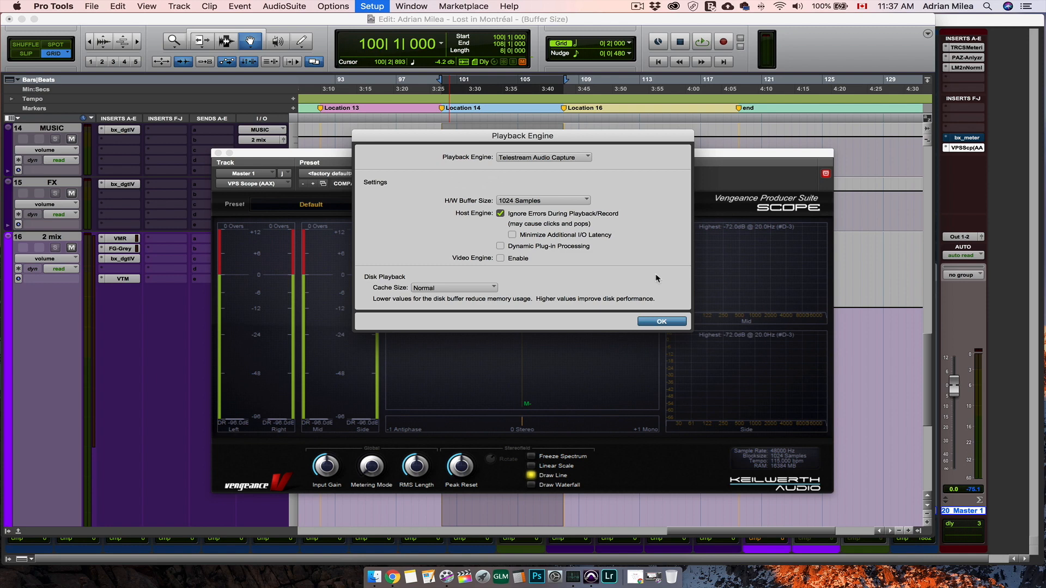
mouse_move(566, 230)
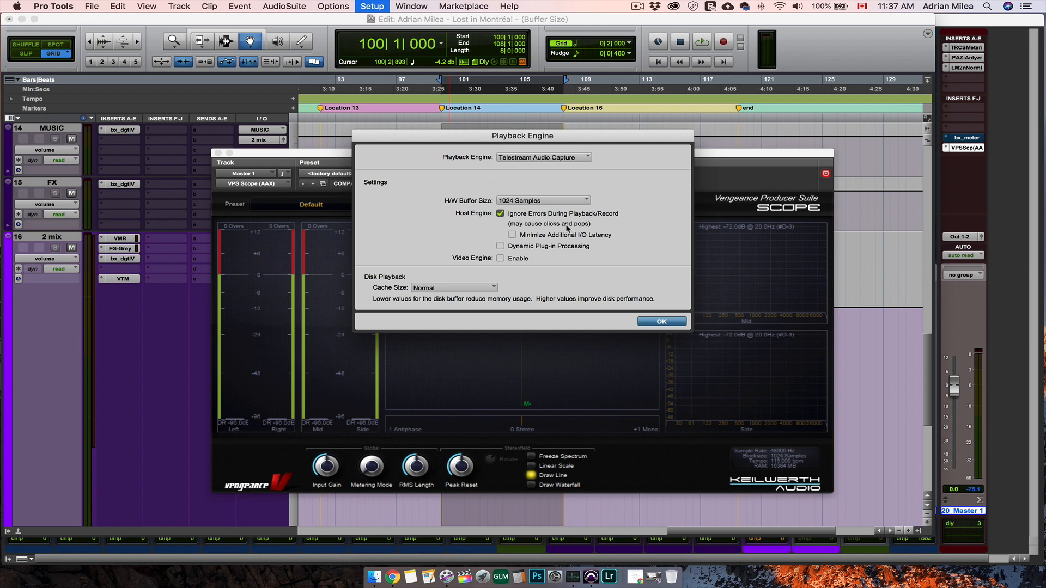
left_click(542, 200)
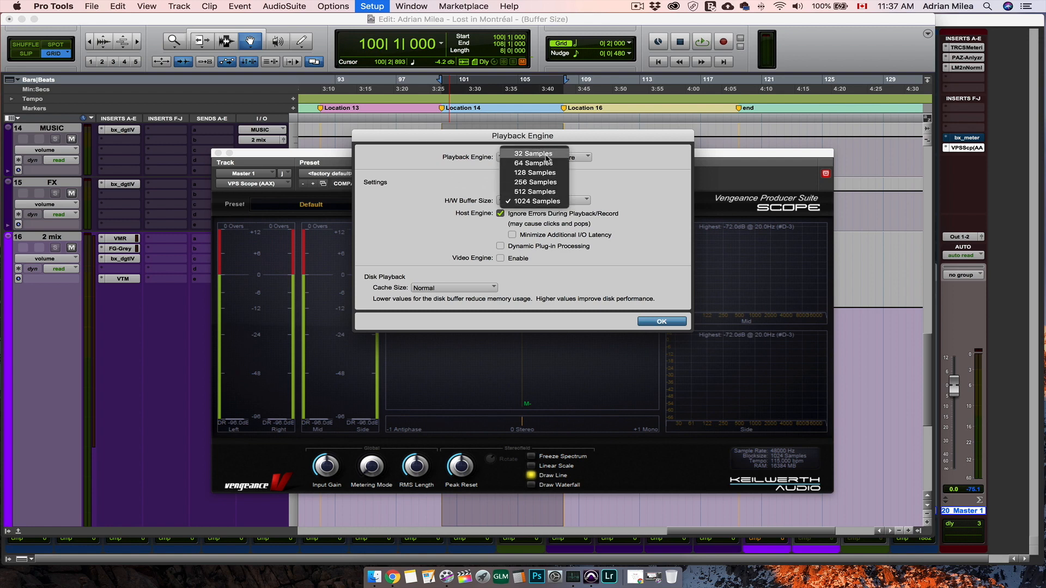
left_click(532, 154)
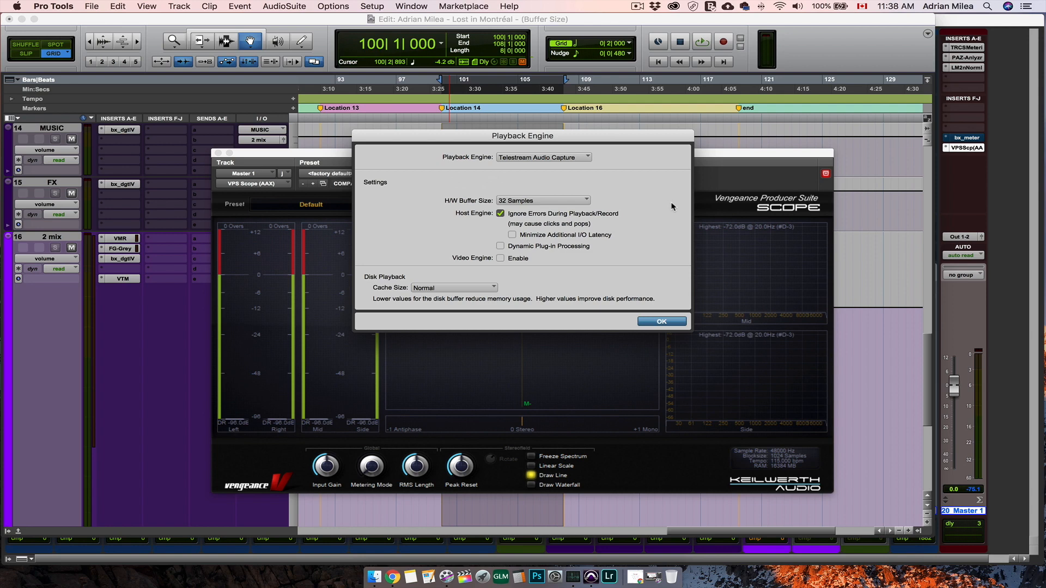
mouse_move(631, 210)
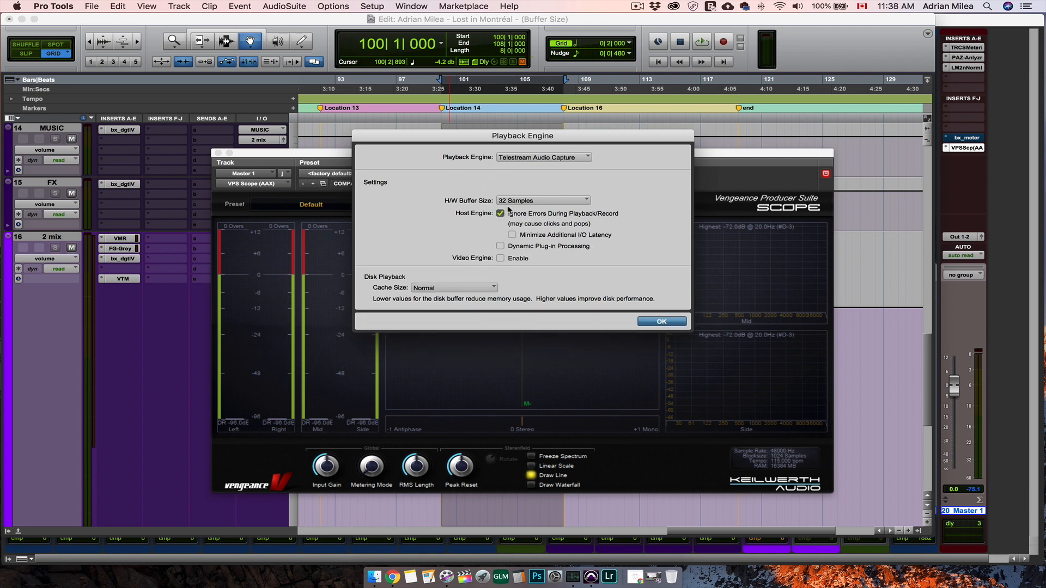
left_click(543, 200)
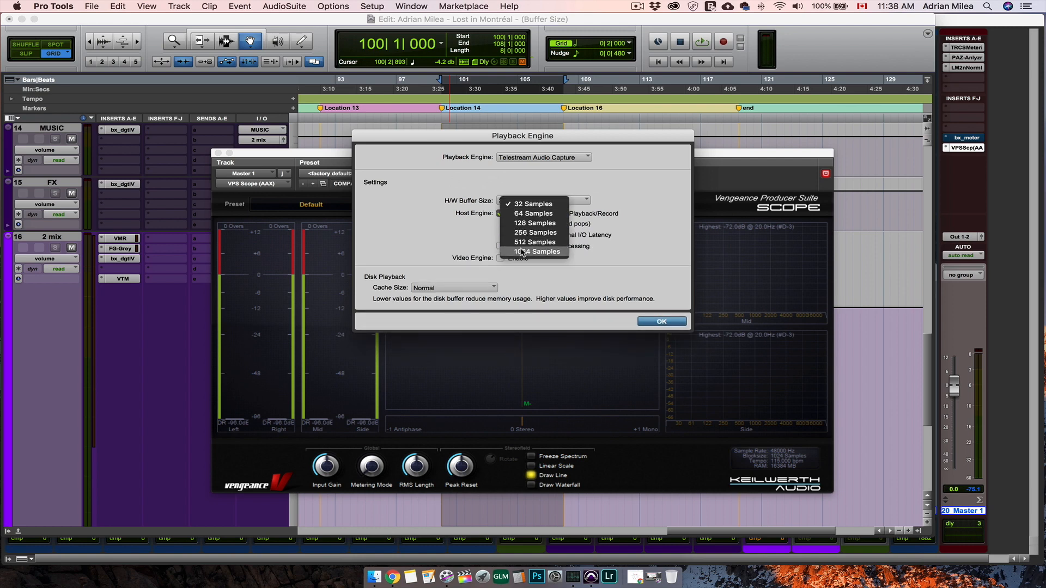
left_click(536, 251)
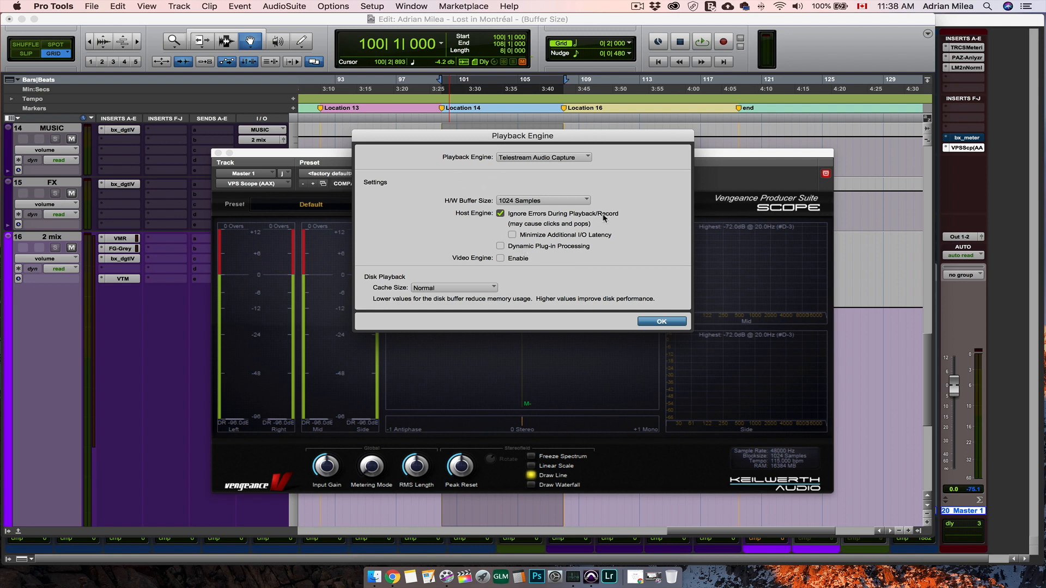
left_click(541, 200)
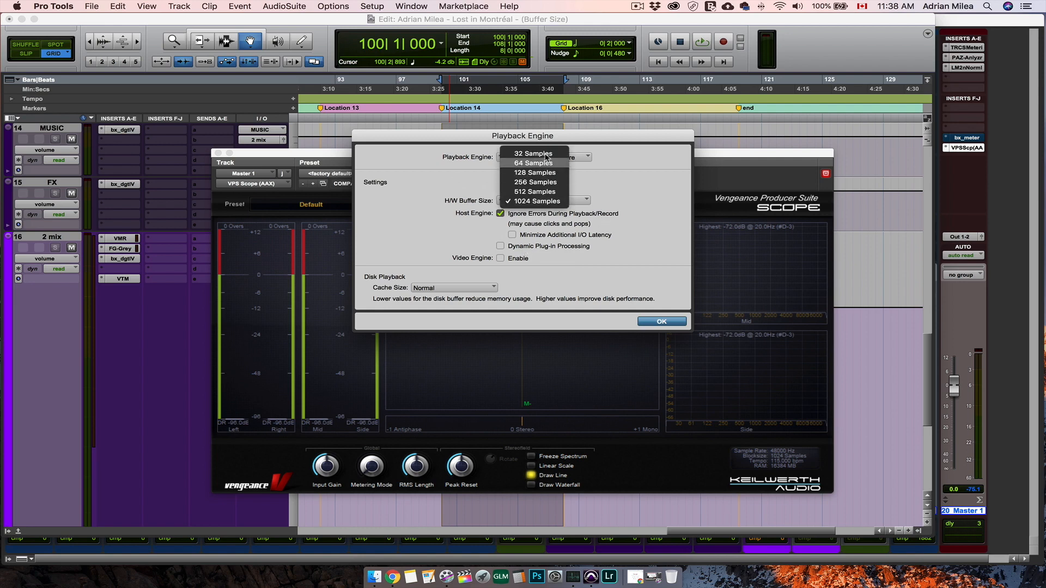
left_click(533, 154)
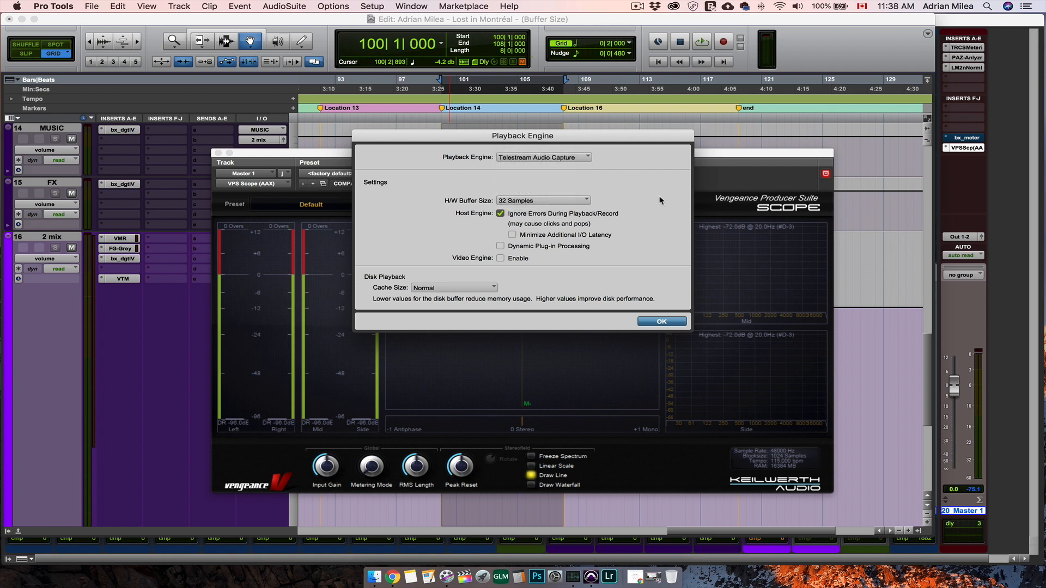
left_click(542, 200)
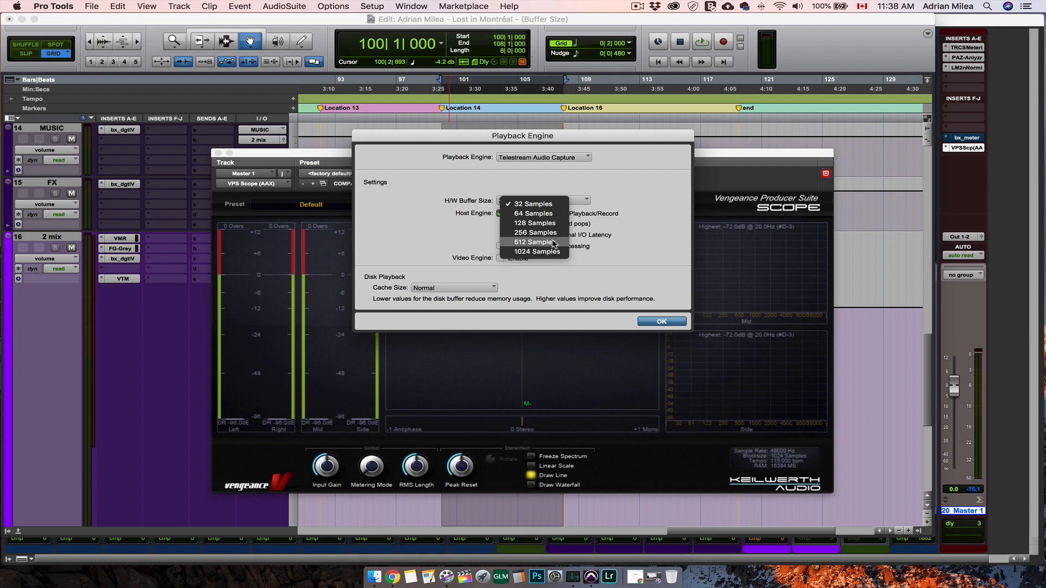
mouse_move(537, 252)
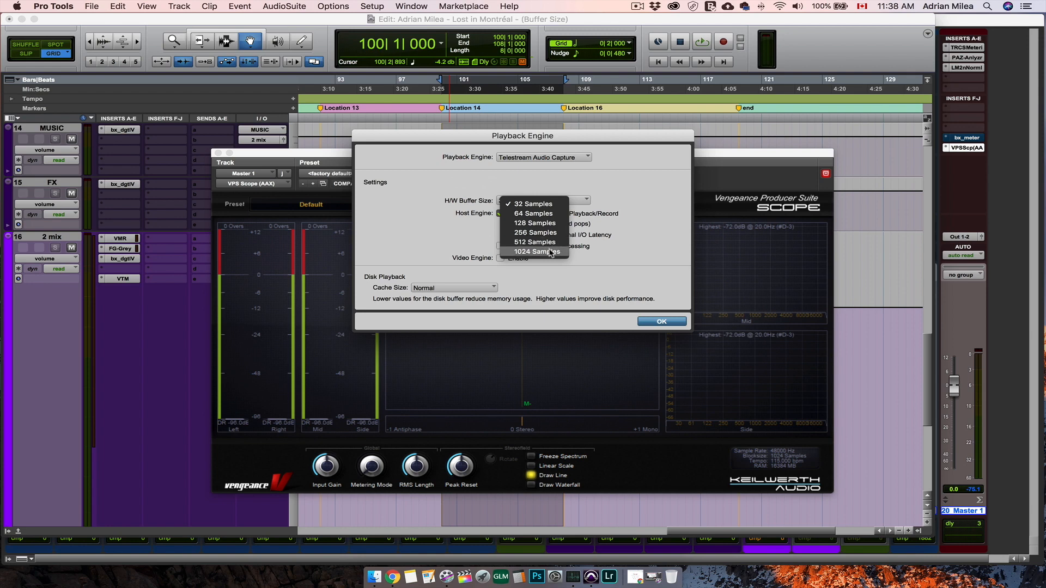
left_click(536, 252)
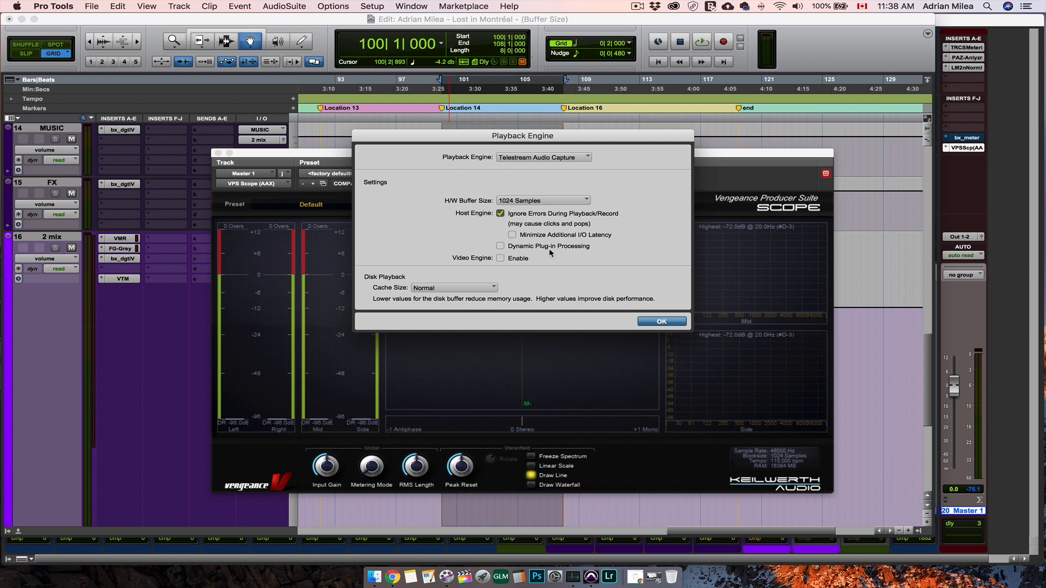
mouse_move(596, 224)
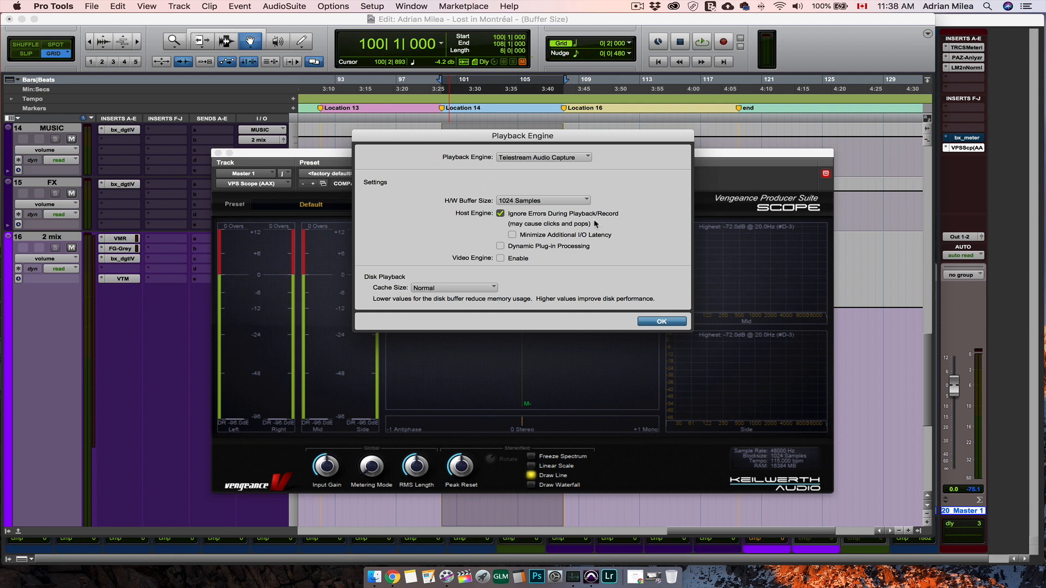
- Apply the buffer setting and position the FabFilter Pro-L 2 window over the session
left_click(541, 200)
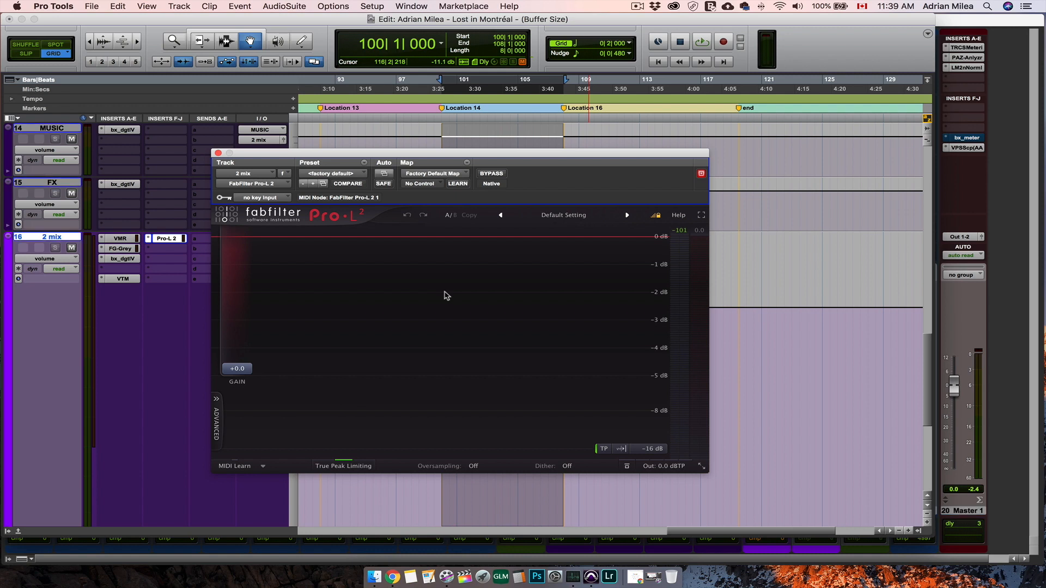
left_click_drag(467, 153, 521, 148)
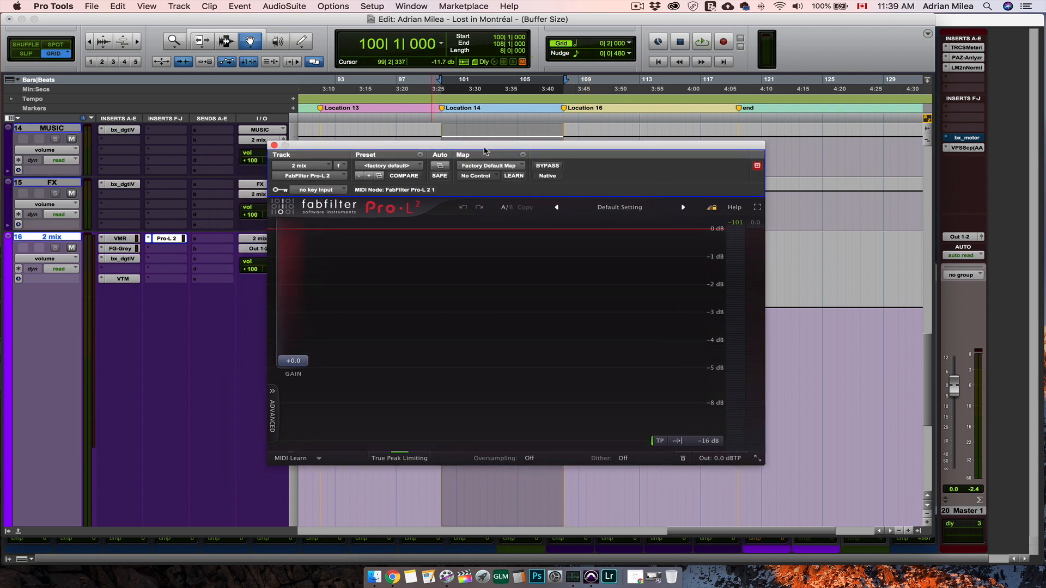
- Play the session through Pro-L 2, dismiss the AAE -9173 CPU overload alert and return to Setup
left_click(701, 41)
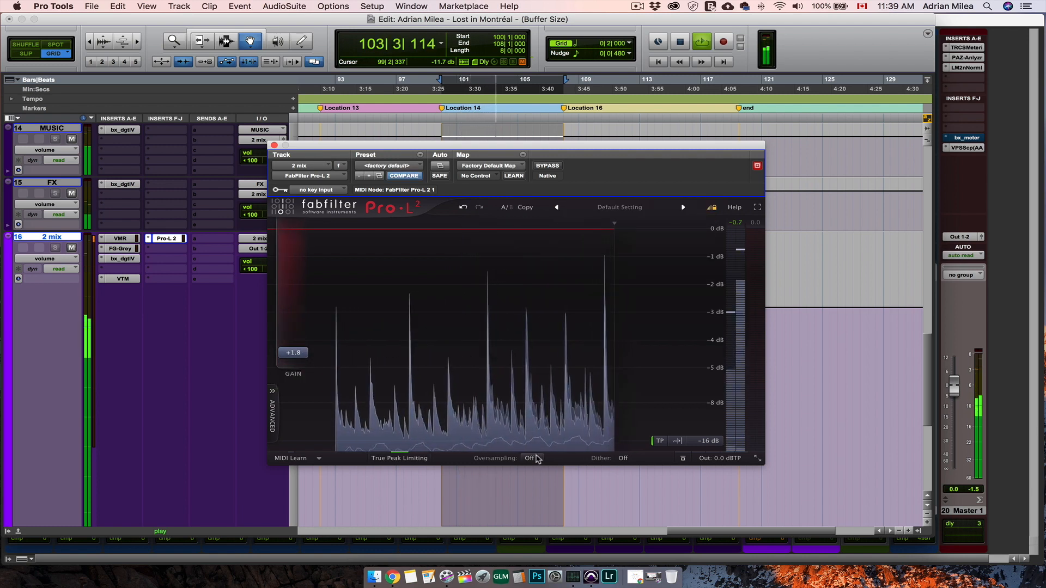
mouse_move(531, 458)
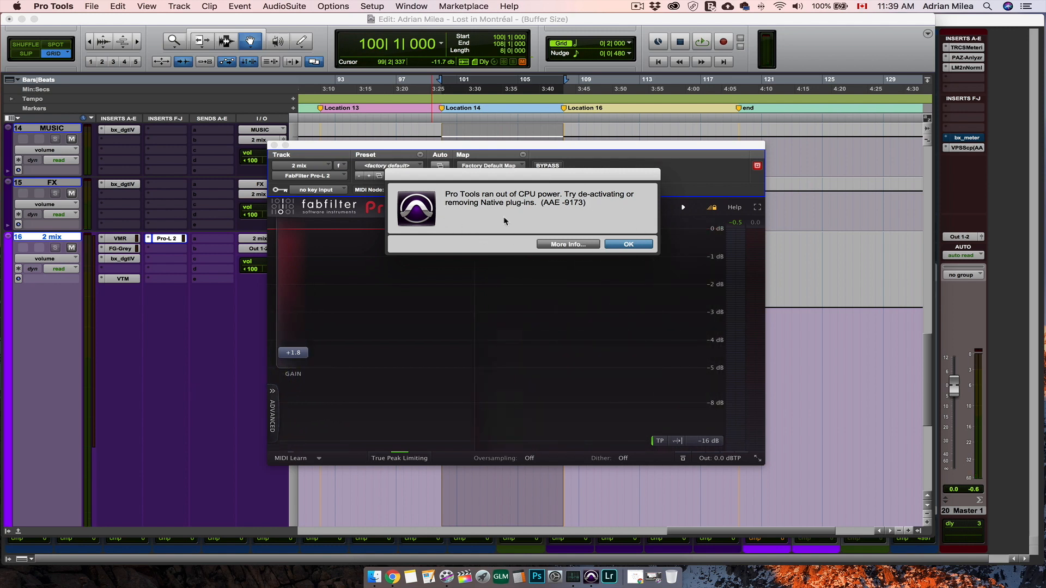
left_click(627, 243)
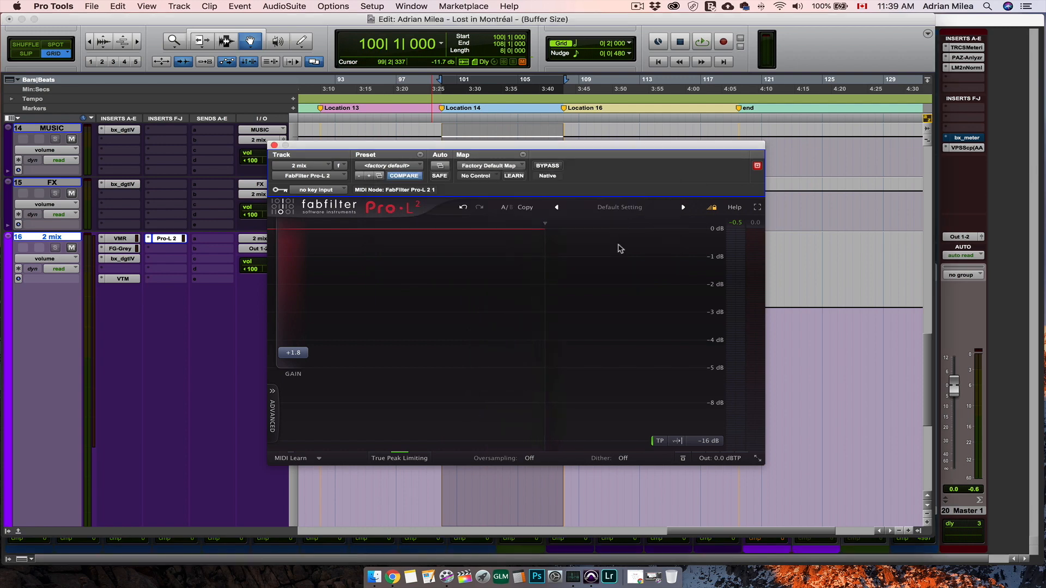
left_click(371, 6)
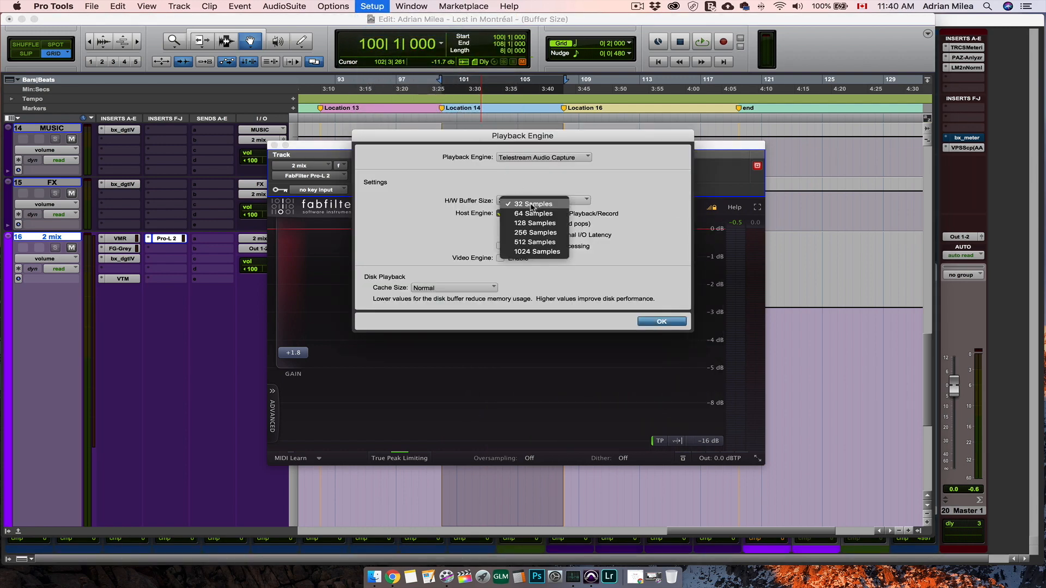
- Set the H/W Buffer Size to 256 samples, play again and dismiss the repeated CPU overload alert
left_click(533, 204)
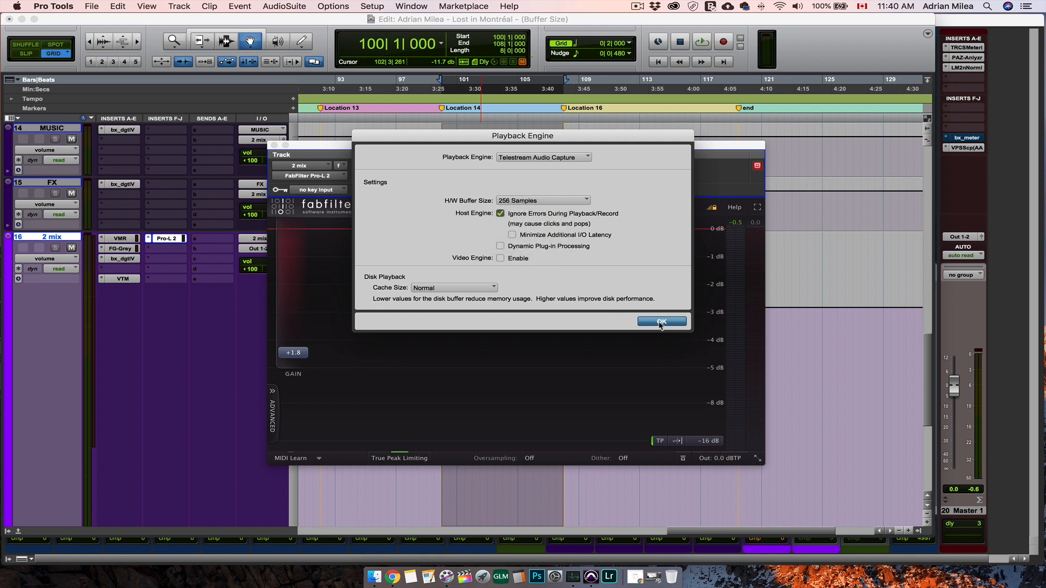
left_click(661, 323)
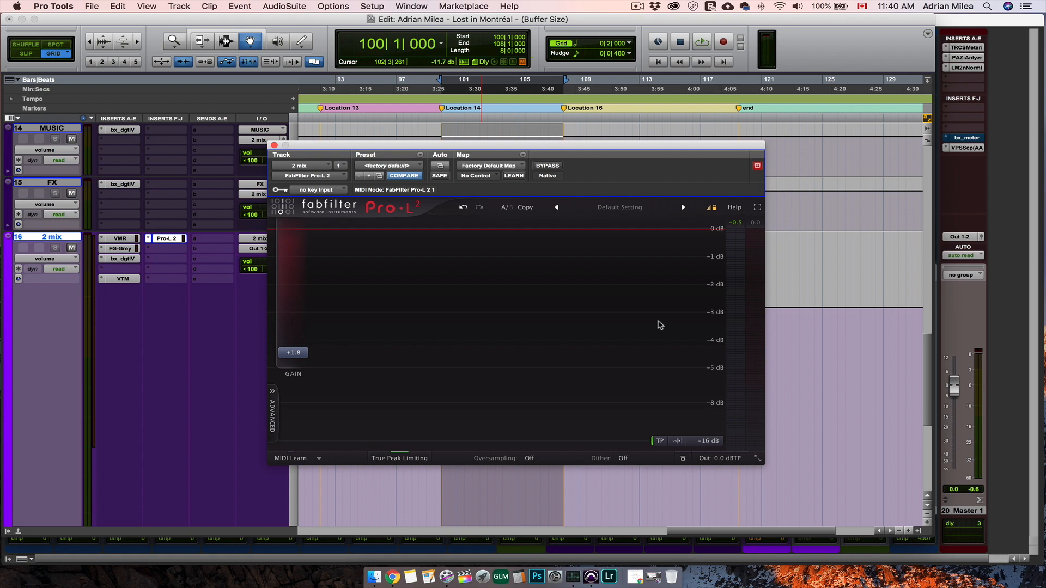
left_click(701, 41)
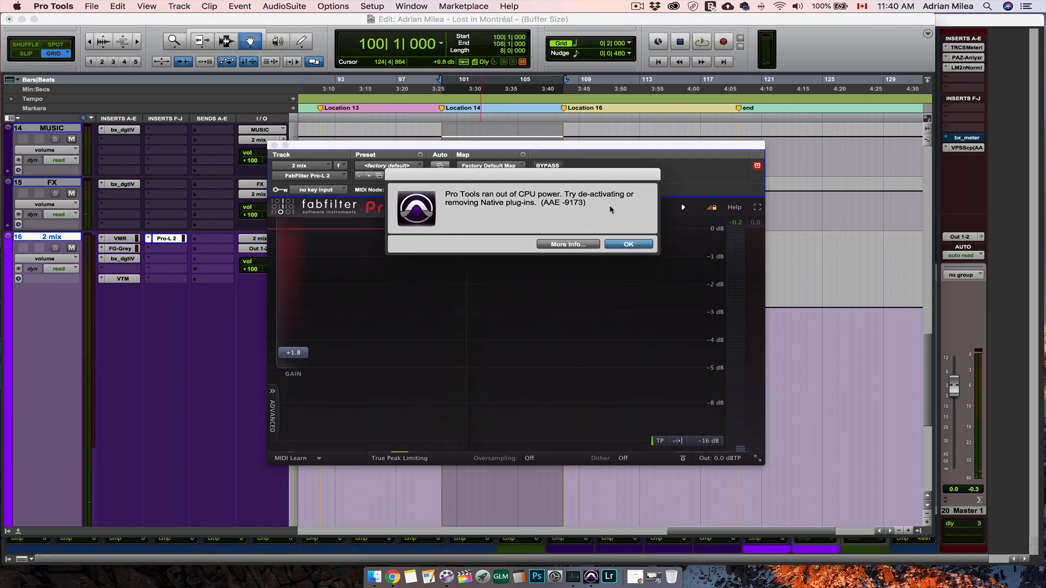
left_click(628, 243)
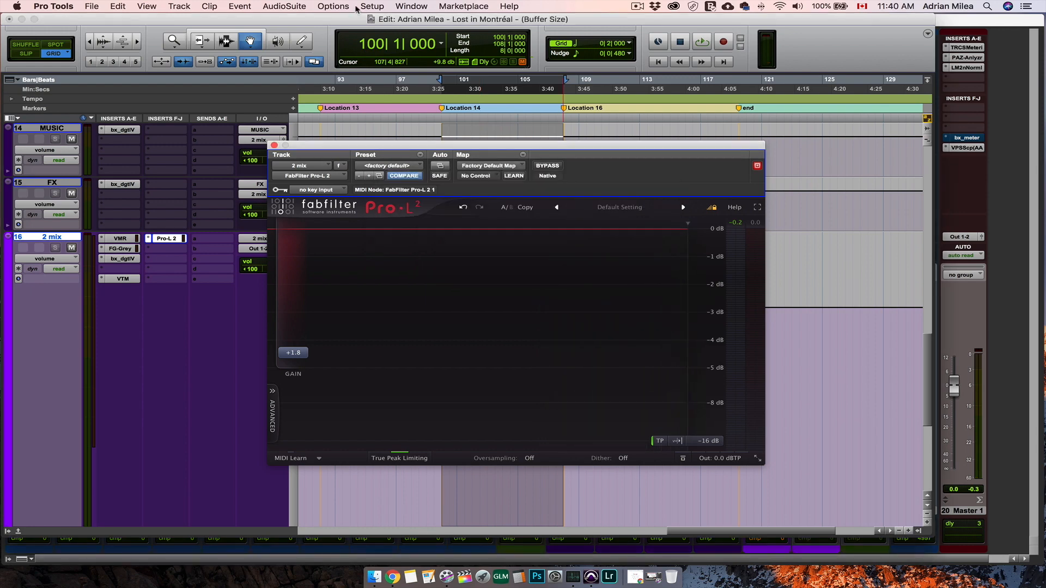
- Raise the H/W Buffer Size to 512 samples in the Playback Engine and apply it
left_click(371, 7)
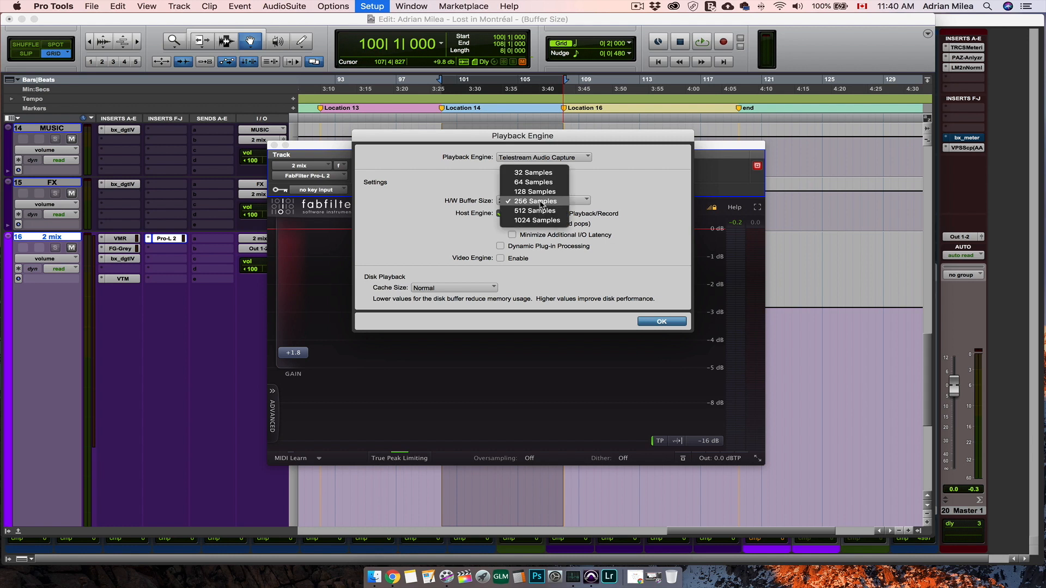
left_click(537, 220)
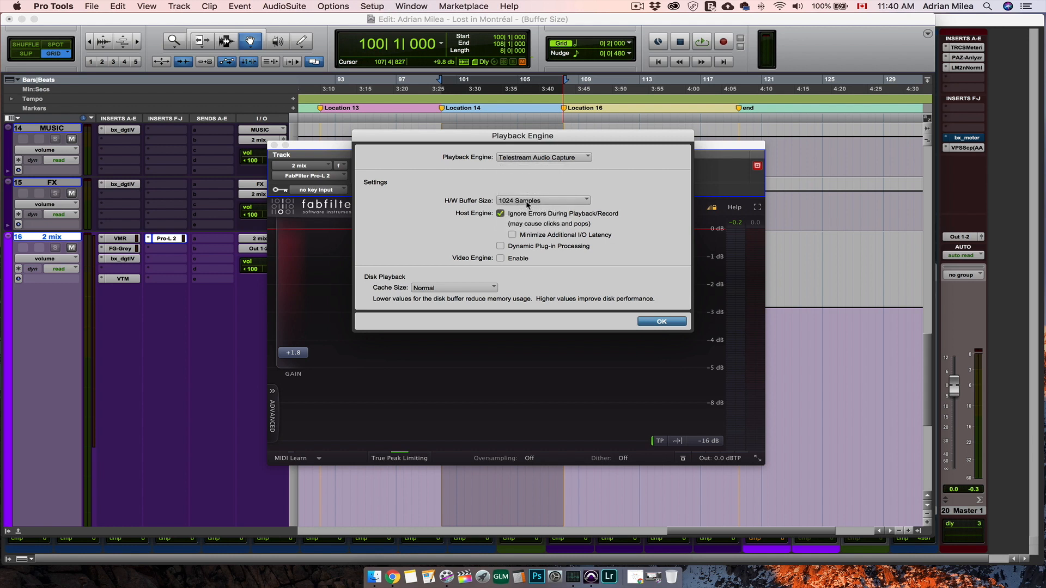
left_click(541, 200)
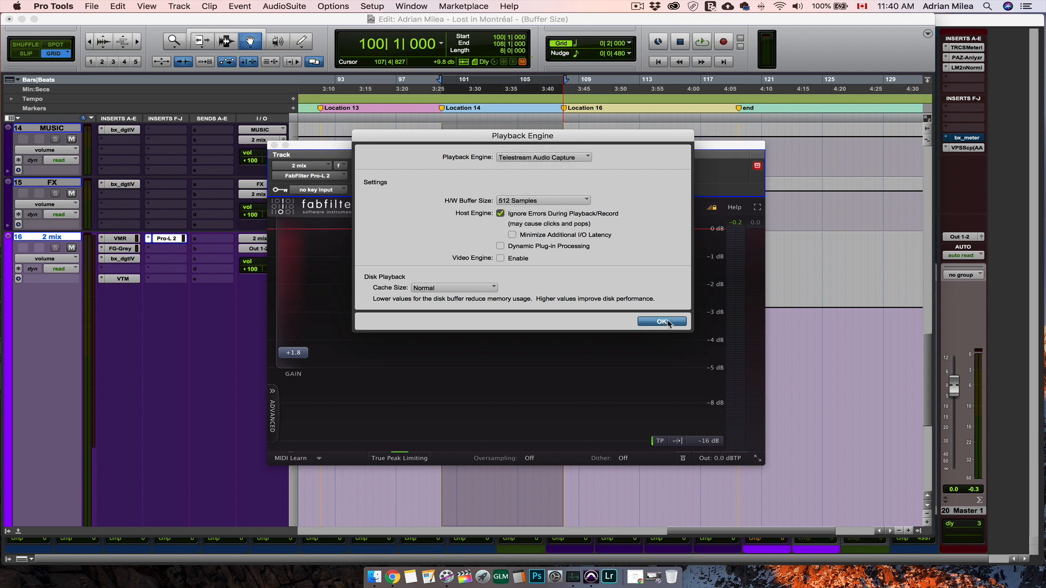
left_click(661, 322)
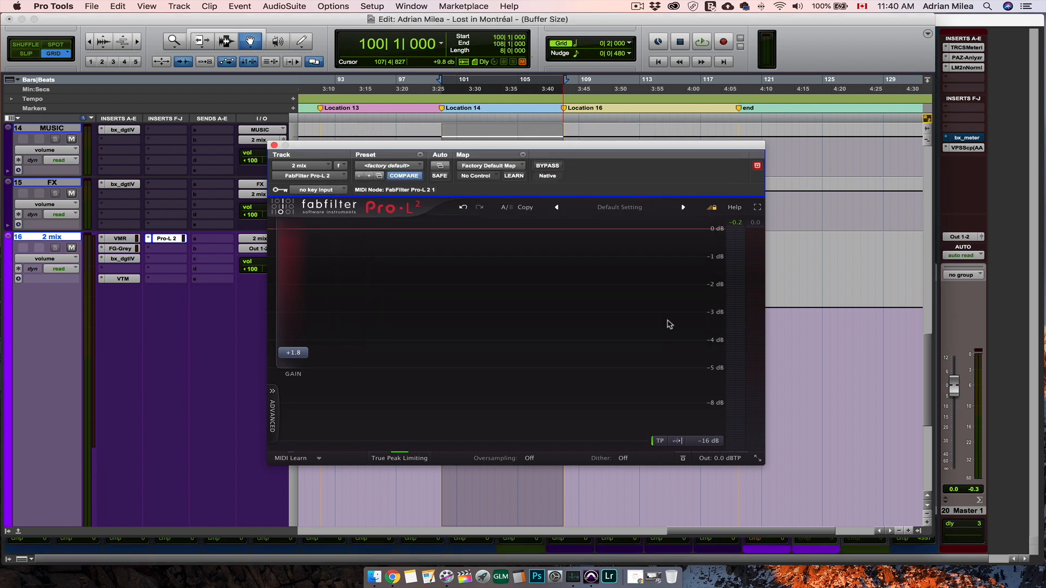
mouse_move(616, 149)
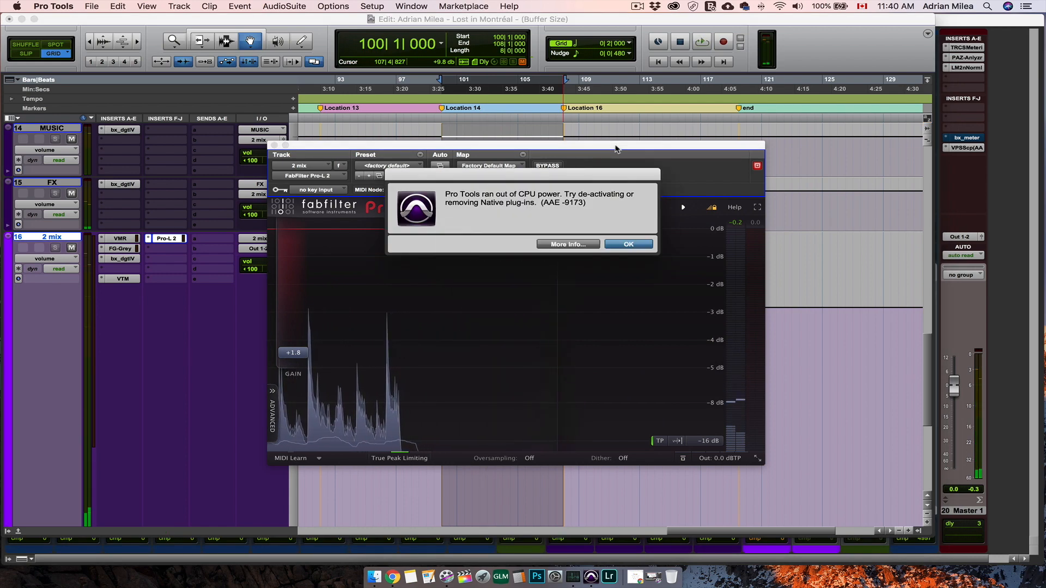
- Dismiss the CPU overload alert and raise the H/W Buffer Size to 1024 samples
left_click(627, 243)
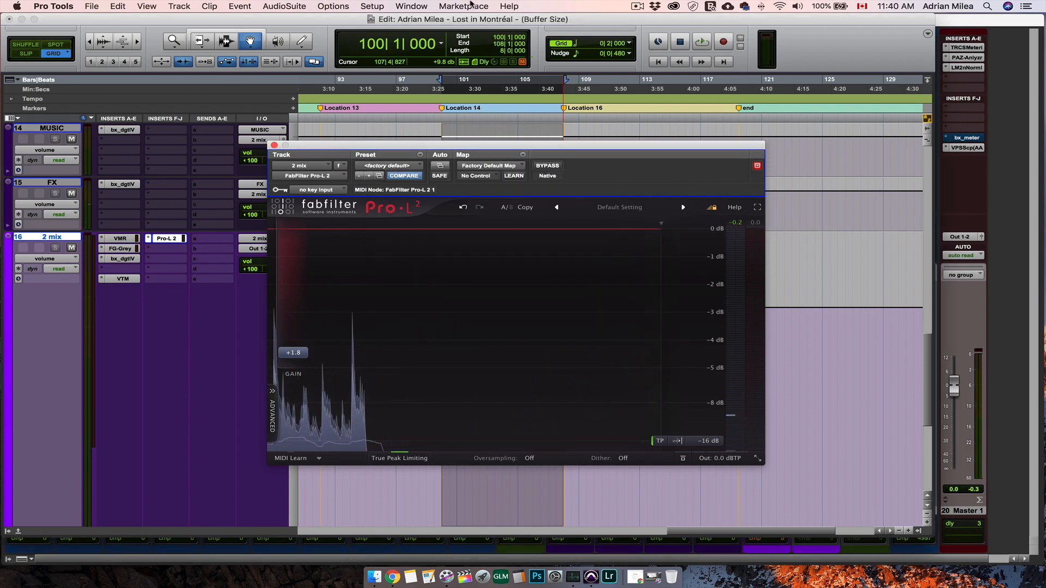
left_click(373, 7)
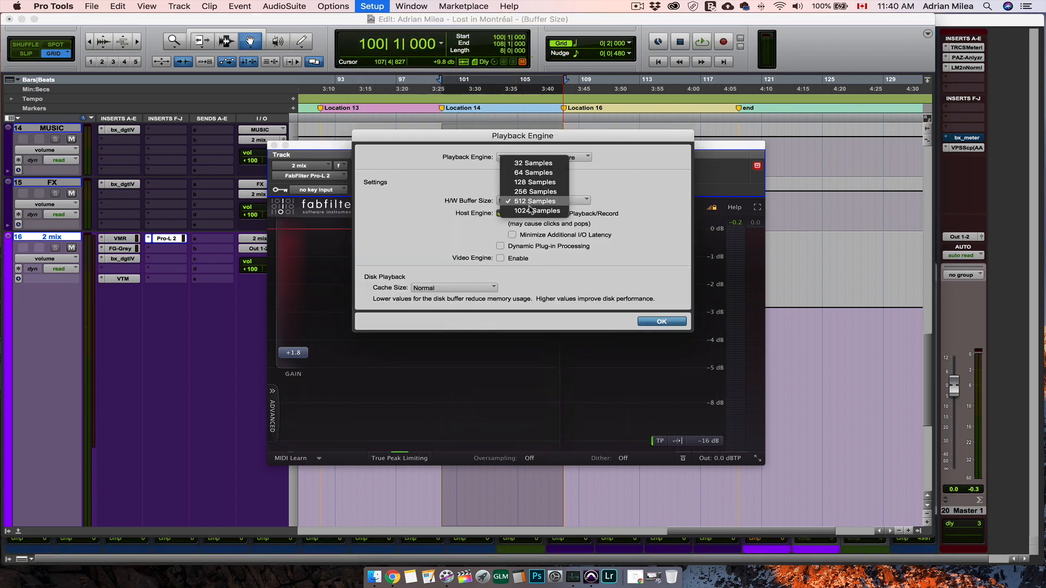
left_click(536, 210)
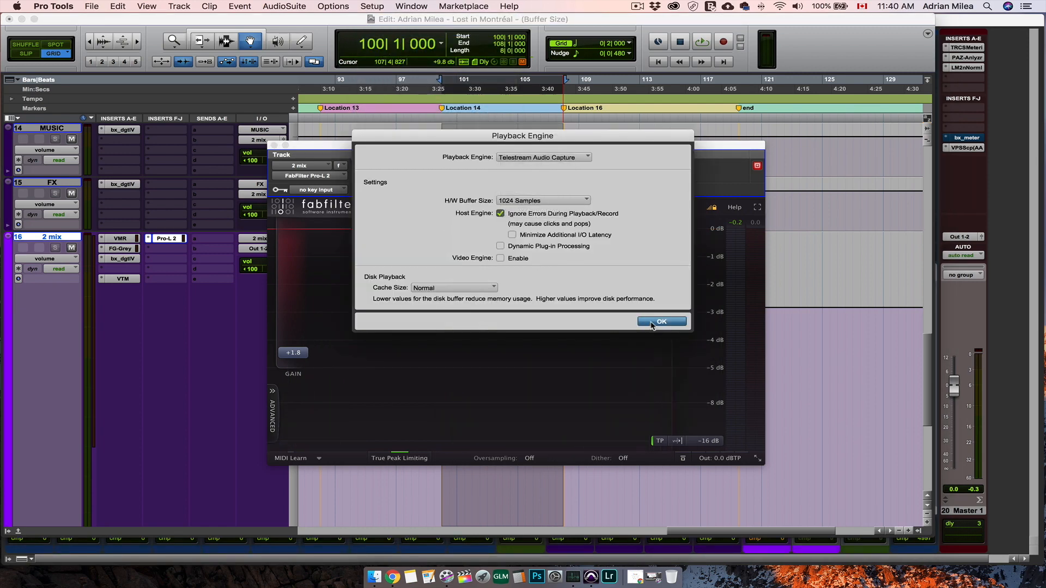
left_click(660, 322)
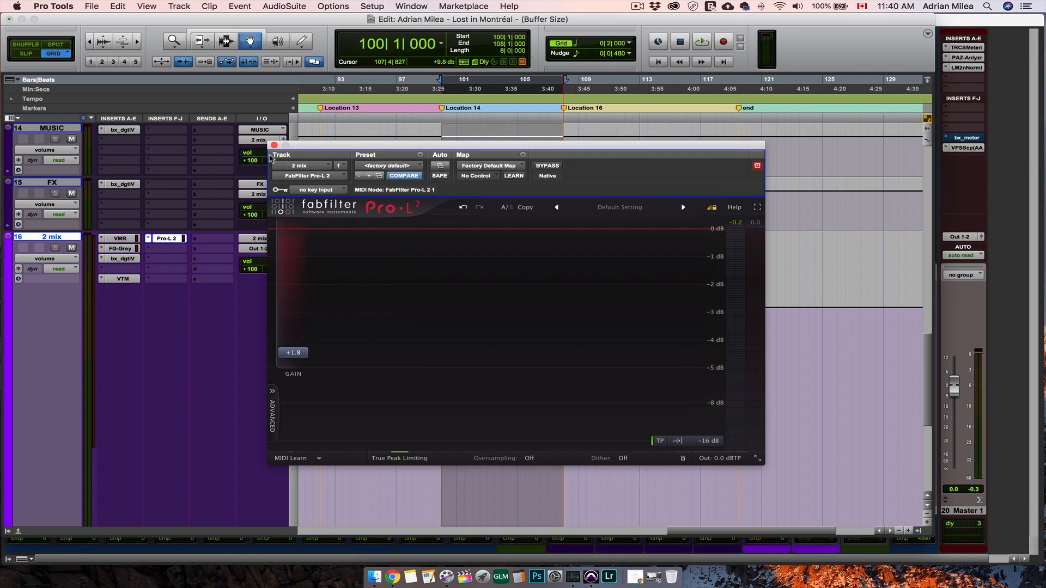